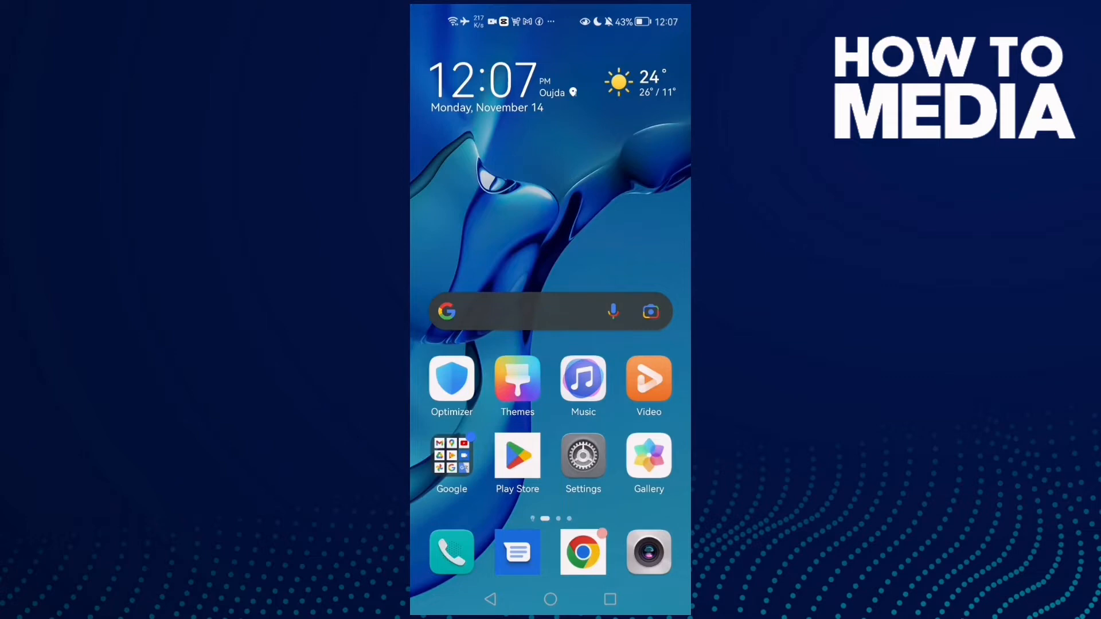
- Search the Apps list for 'disco' and open Discord's App info page
{"action": "left_click", "coordinate": [583, 456]}
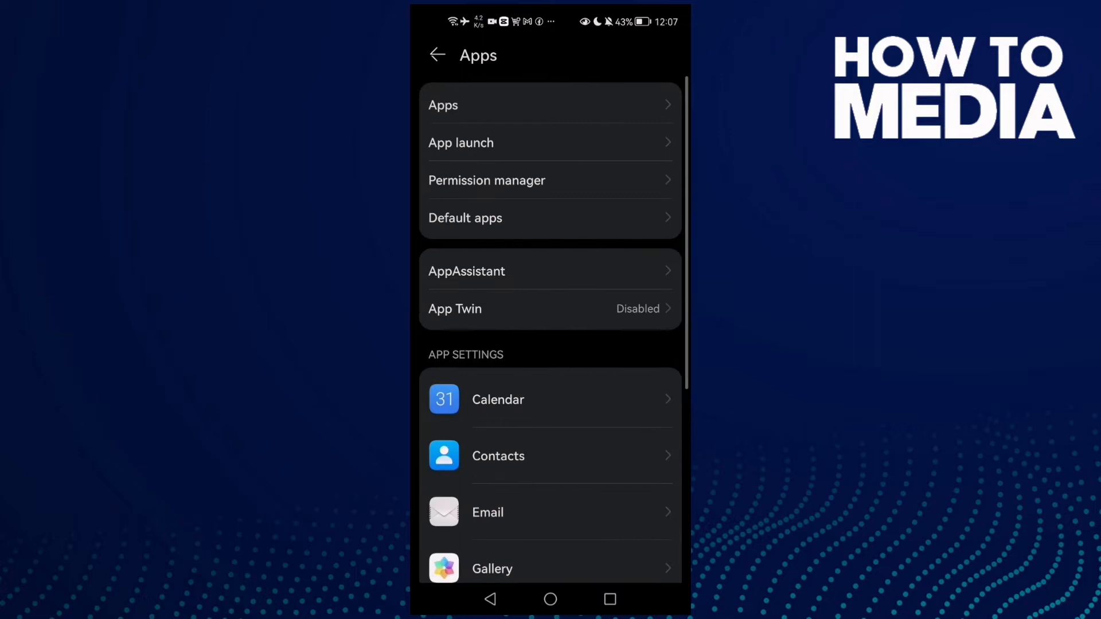
{"action": "type", "text": "disco"}
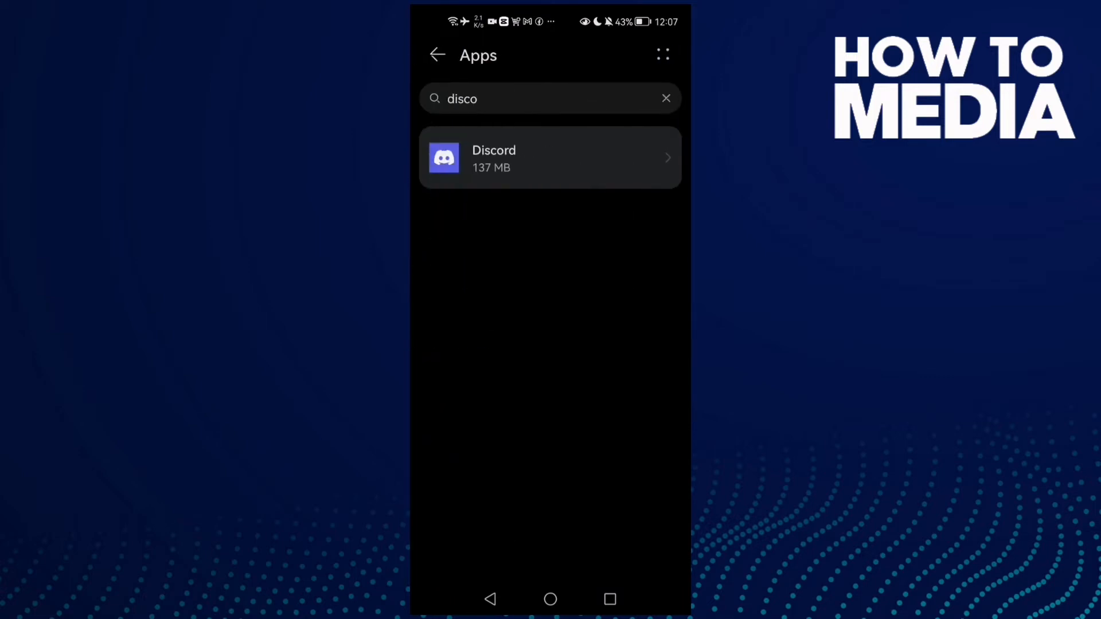
{"action": "left_click", "coordinate": [549, 157]}
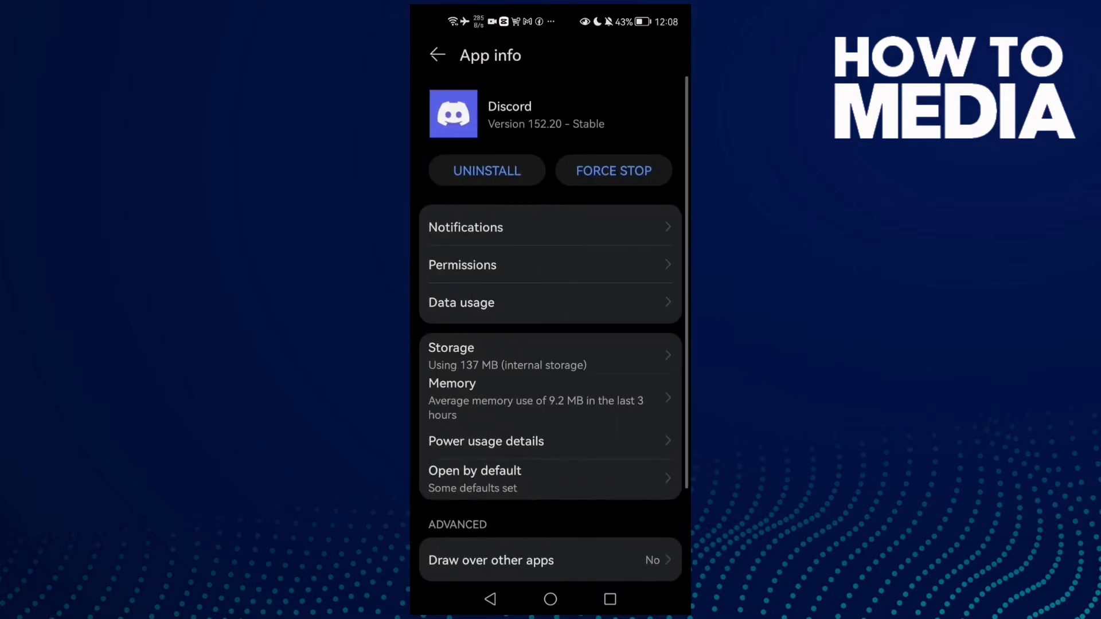
- Force stop Discord, clear its cached files from Storage, and back out of App info
{"action": "left_click", "coordinate": [613, 171]}
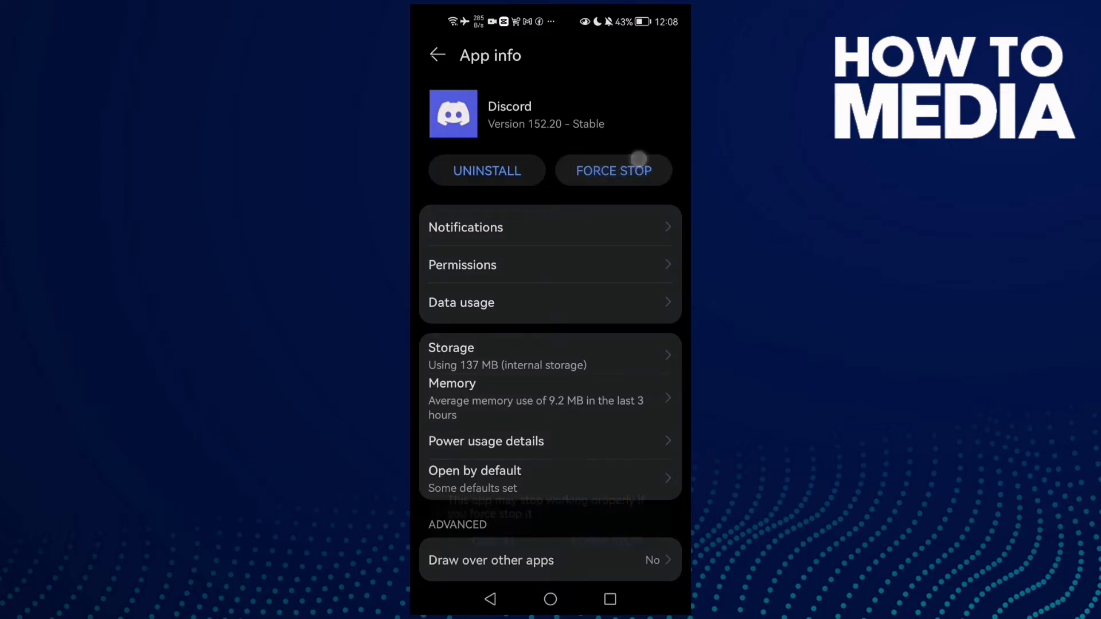
{"action": "left_click", "coordinate": [450, 348]}
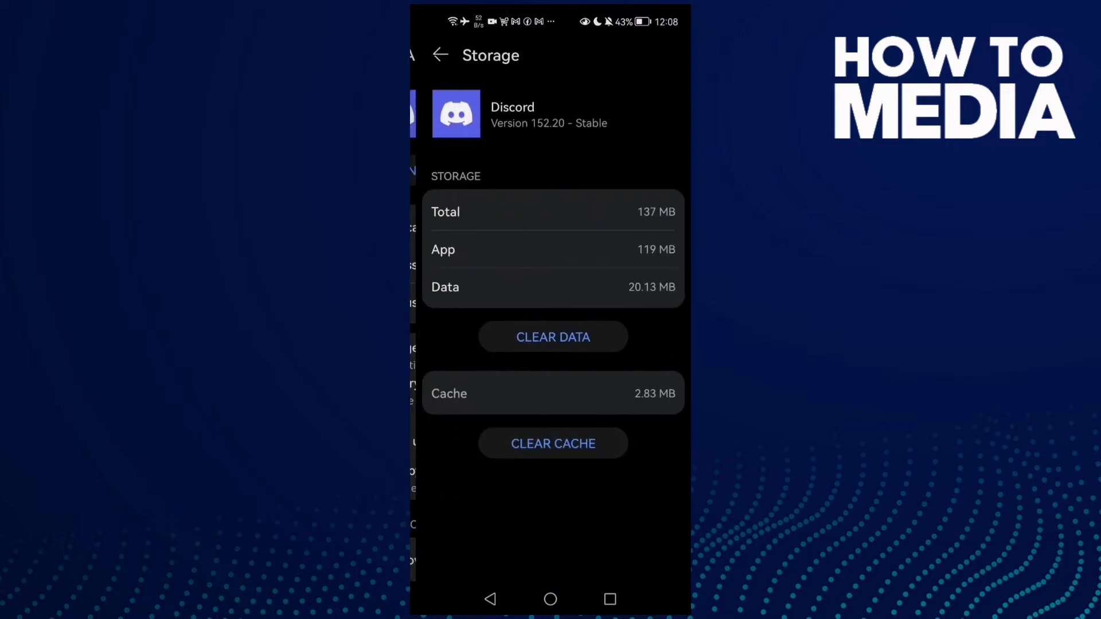
{"action": "left_click", "coordinate": [440, 55]}
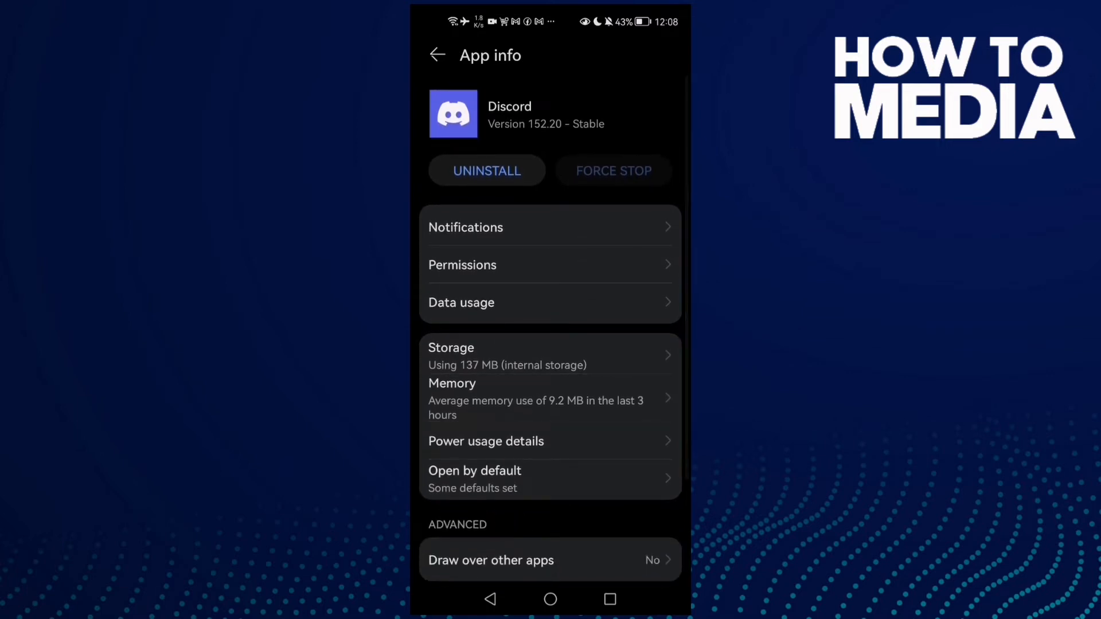
{"action": "left_click", "coordinate": [437, 55]}
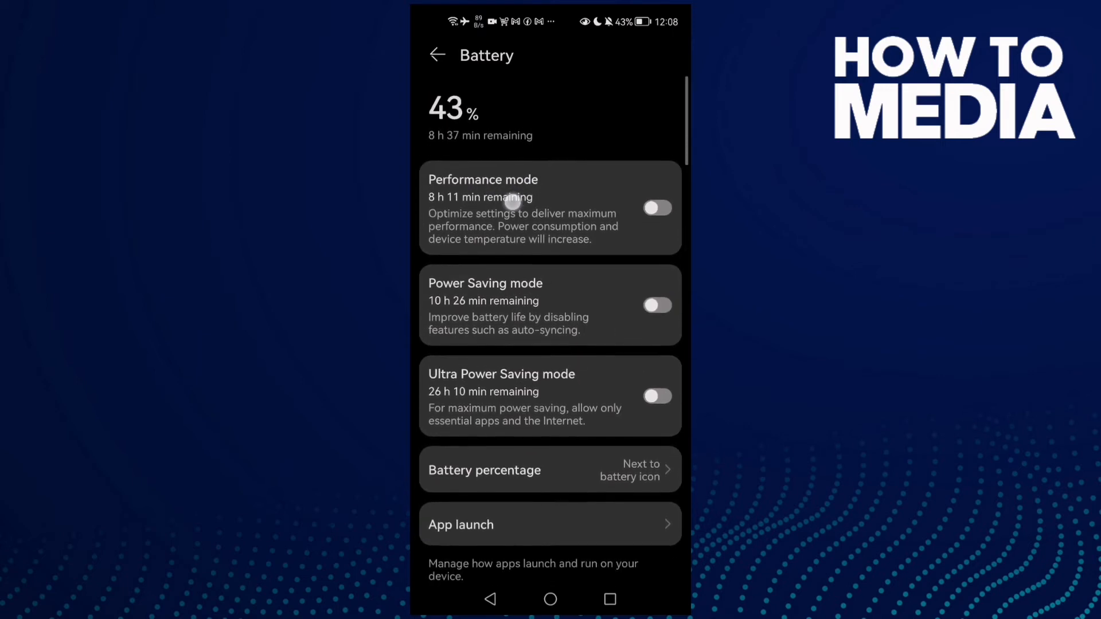
- Toggle battery Performance mode on then off, and leave the Battery page
{"action": "left_click", "coordinate": [658, 205]}
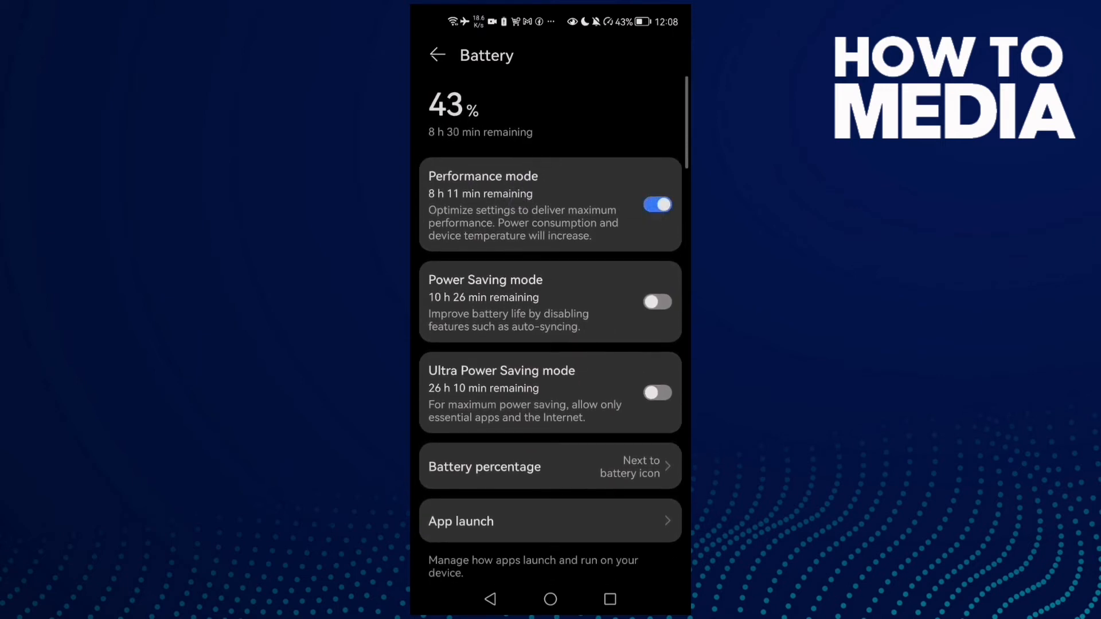
{"action": "left_click", "coordinate": [656, 205]}
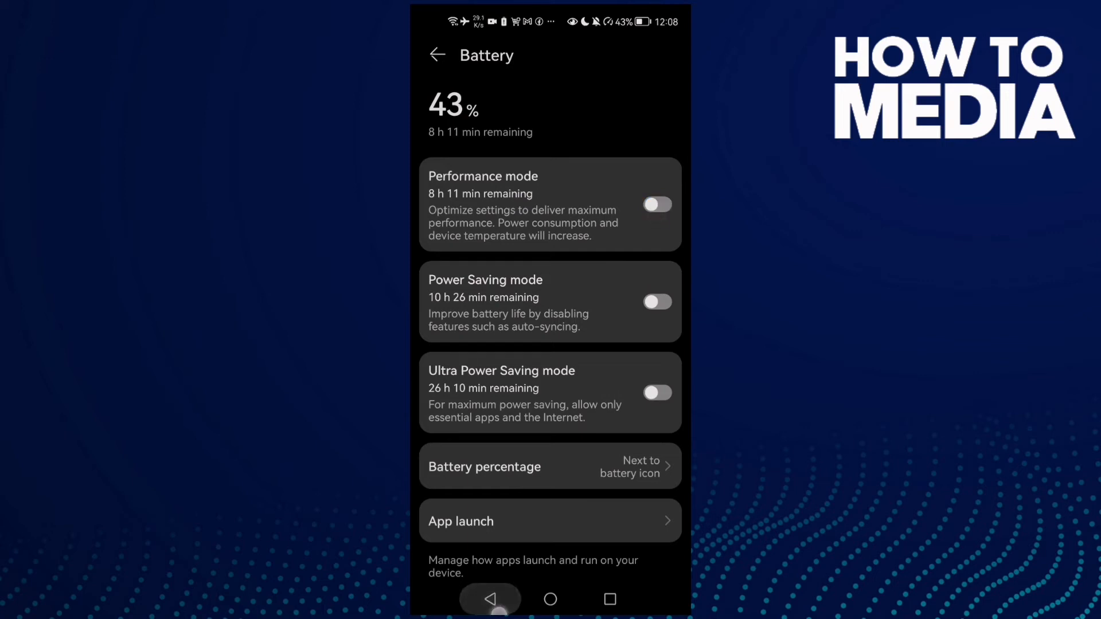
{"action": "left_click", "coordinate": [490, 599]}
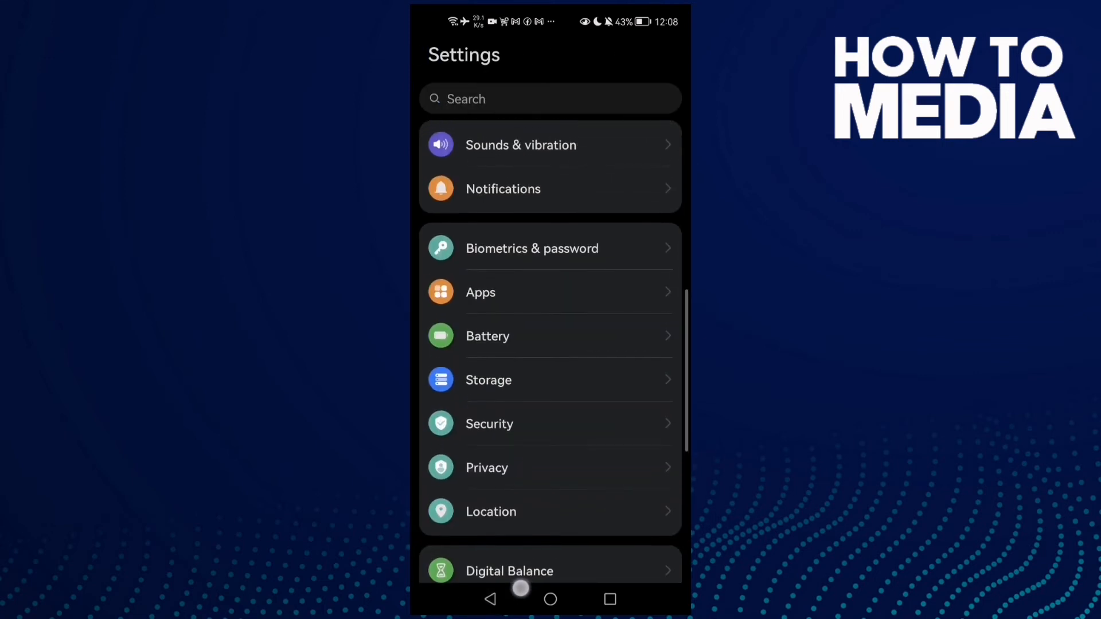
- Start the Storage Clean up scan, then return to the home screen
{"action": "scroll", "scroll_direction": "up", "scroll_amount": 3}
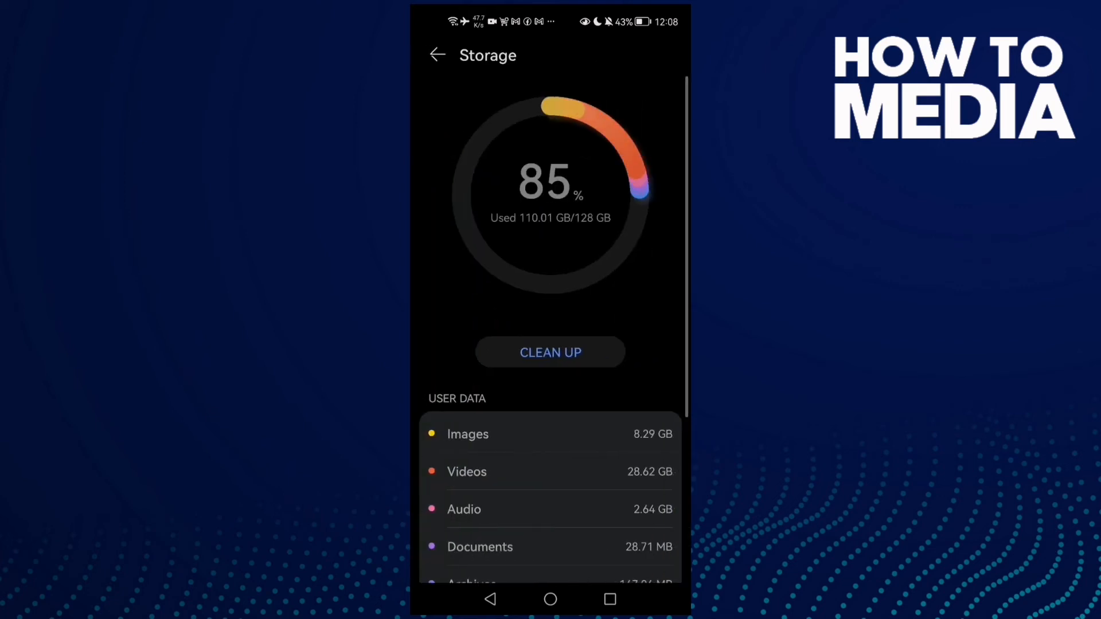
{"action": "left_click", "coordinate": [549, 352]}
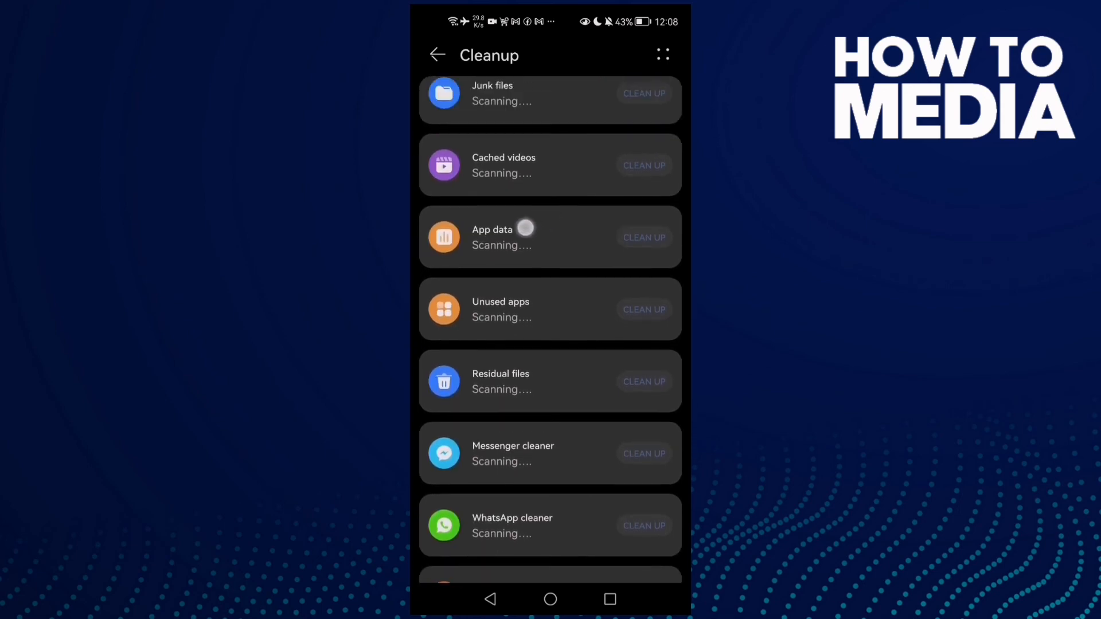
{"action": "scroll", "scroll_direction": "down", "scroll_amount": 3}
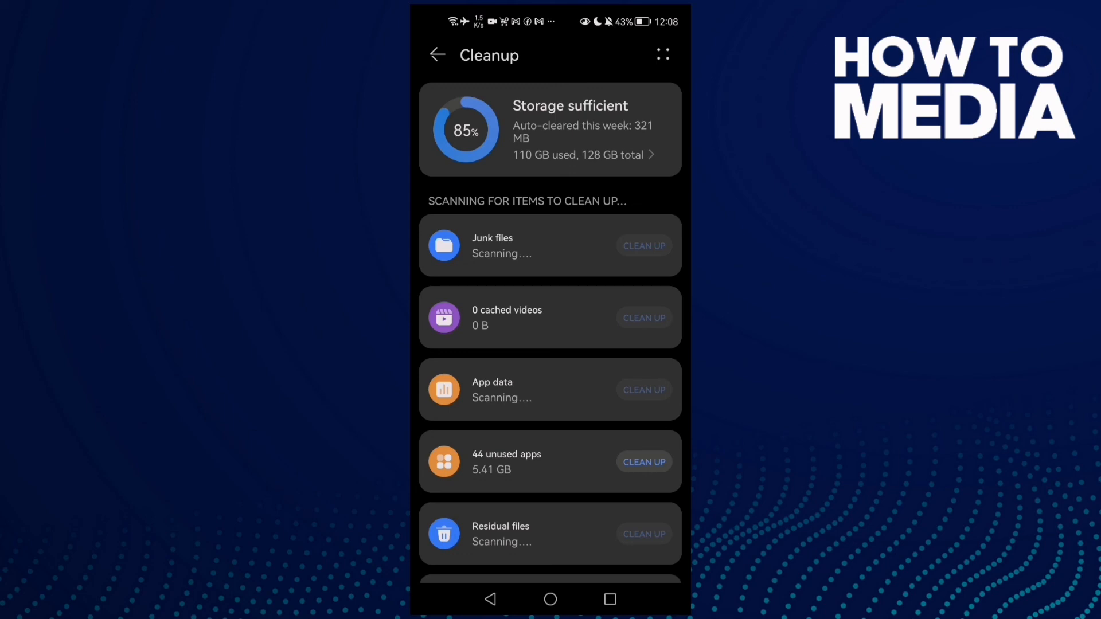
{"action": "left_click", "coordinate": [549, 599]}
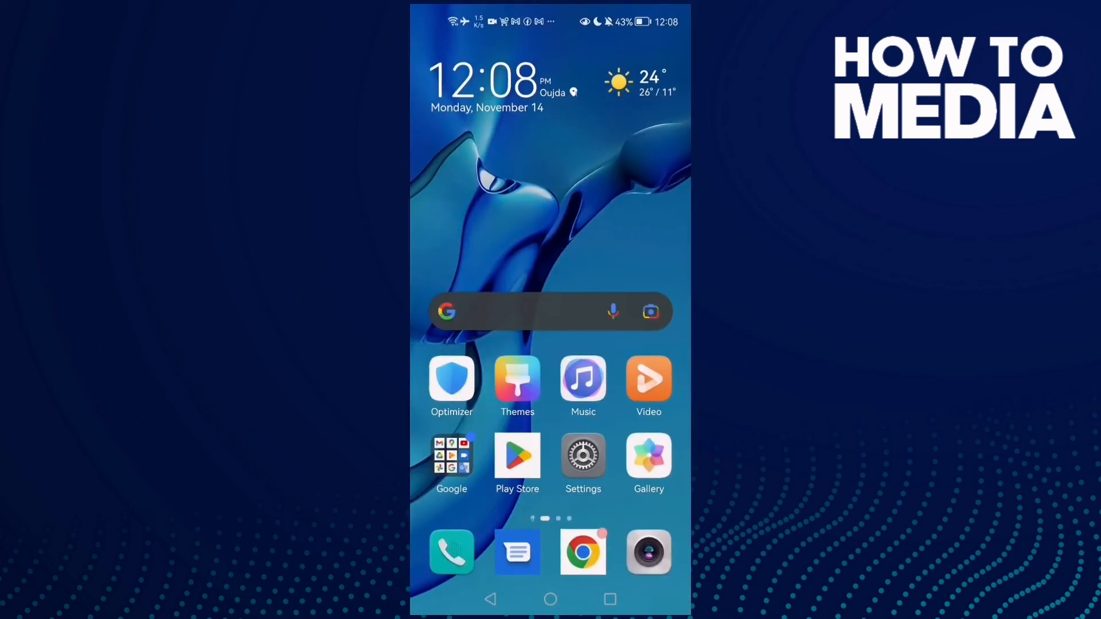